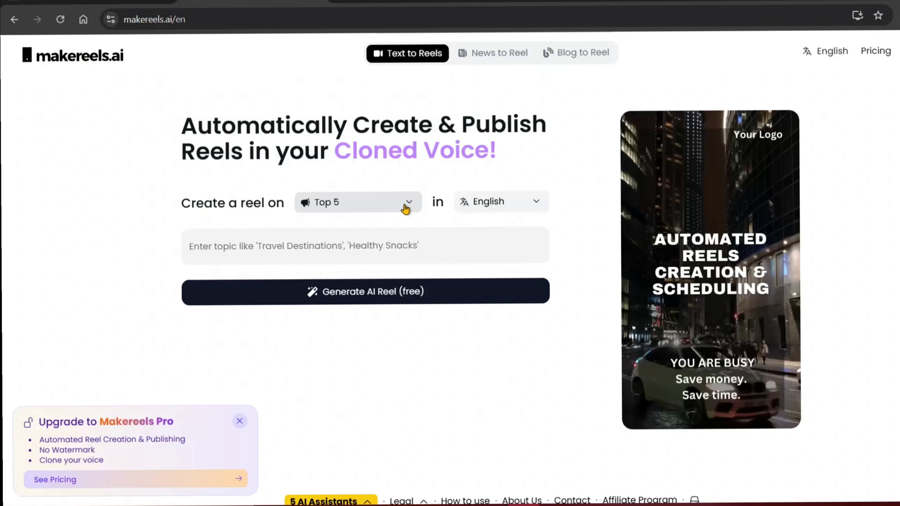
# Set the new reel's type to Fact, keeping English, ready for a topic.
pyautogui.click(356, 203)
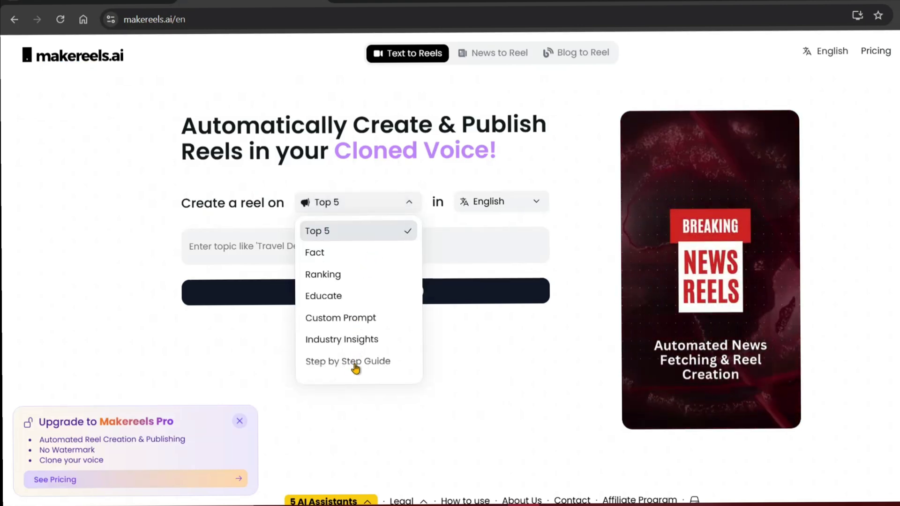
pyautogui.click(315, 253)
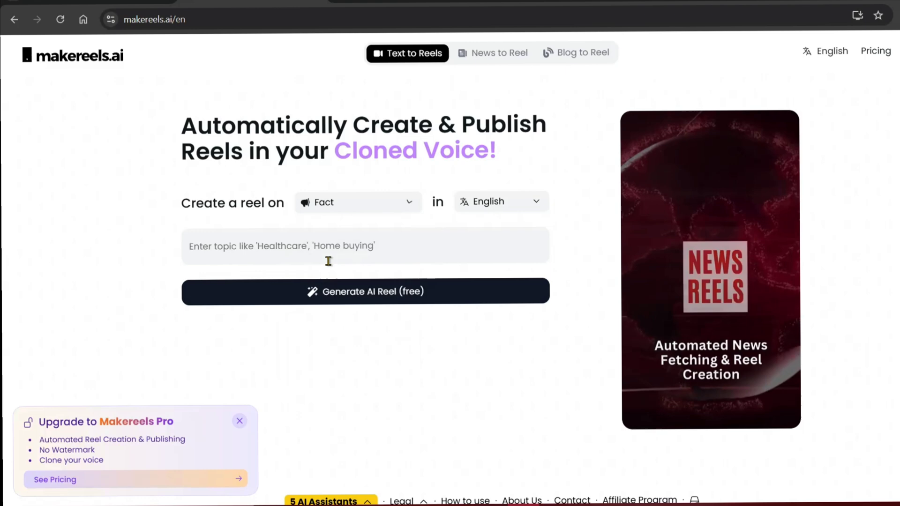
pyautogui.click(500, 201)
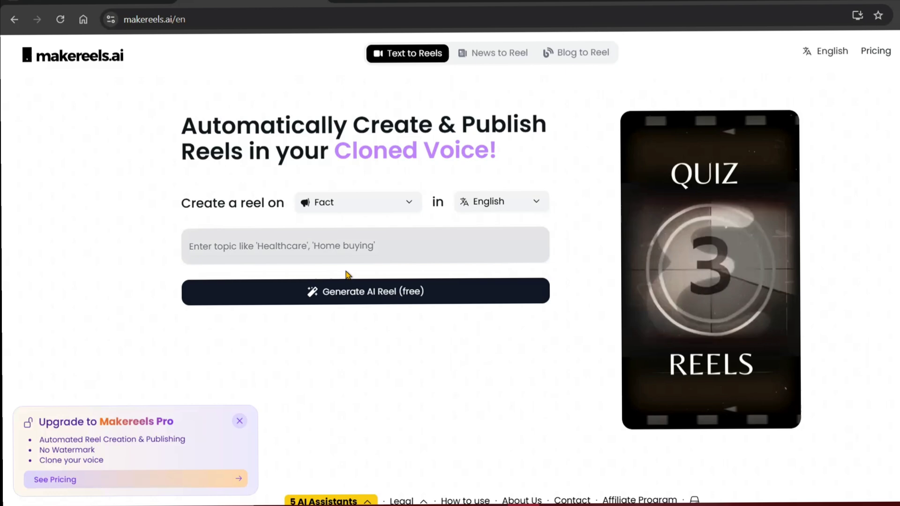
# Generate a Fact reel on the topic 'Egyptian Pyramid'.
pyautogui.write('Egyptian Pyramid')
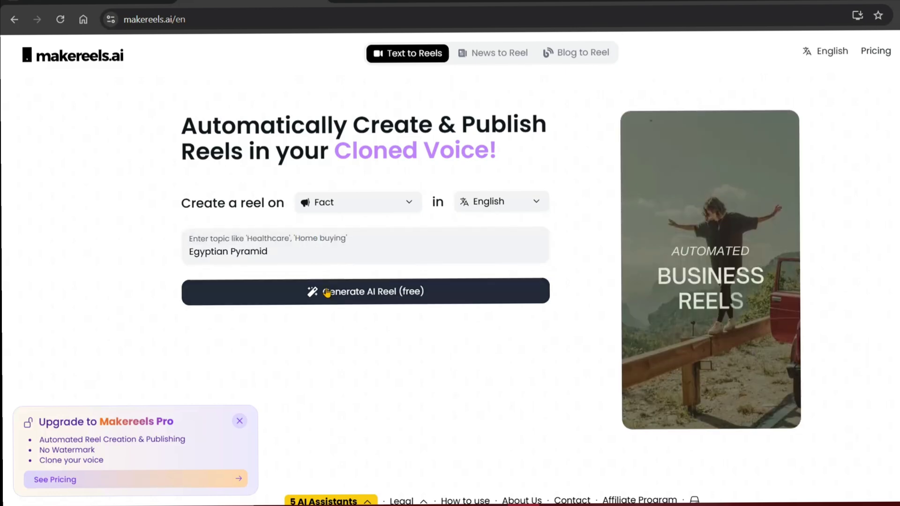
pyautogui.click(365, 291)
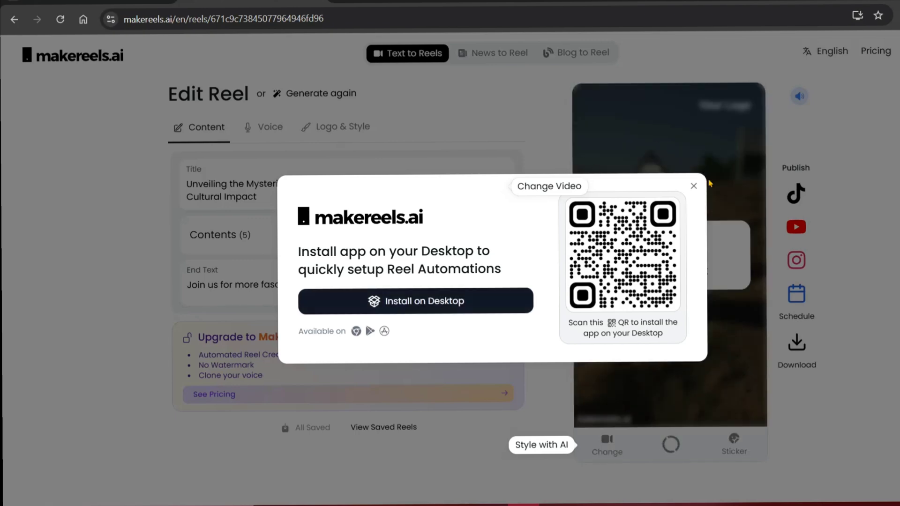
# Dismiss the Install on Desktop prompt and pause the pyramid reel preview.
pyautogui.click(694, 186)
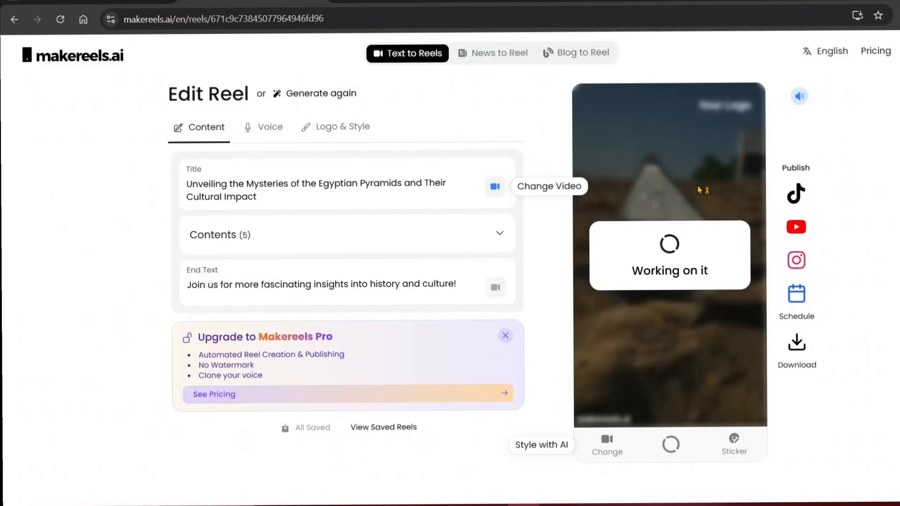
pyautogui.moveTo(699, 190)
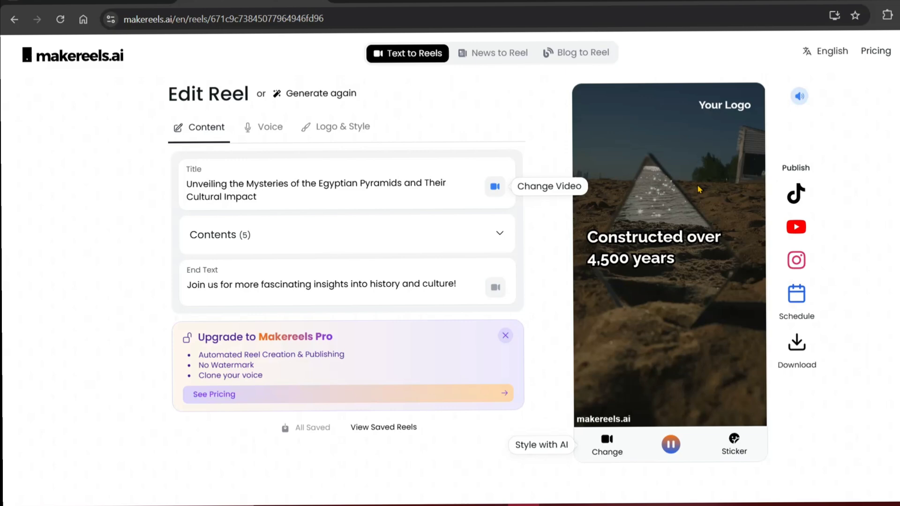
pyautogui.click(494, 186)
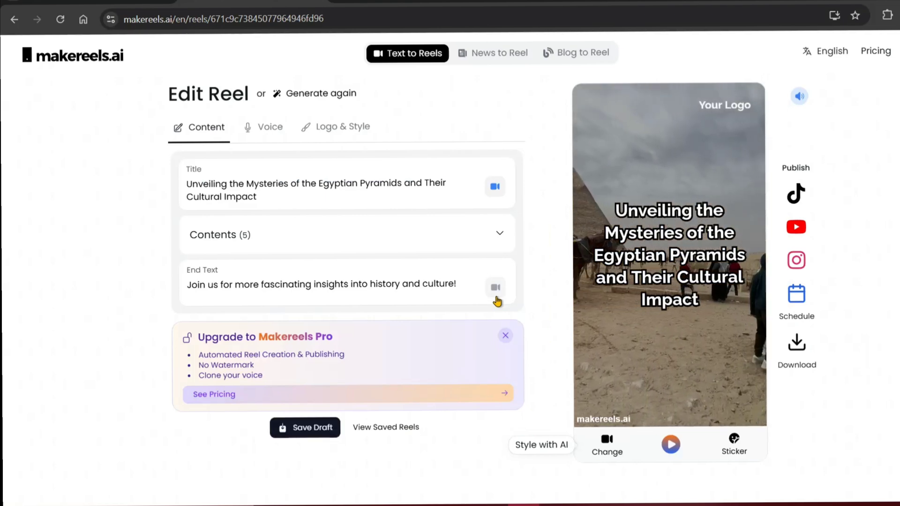
# Review the five content lines, then bring up the Logo & Style settings showing 'Your Logo'.
pyautogui.click(499, 234)
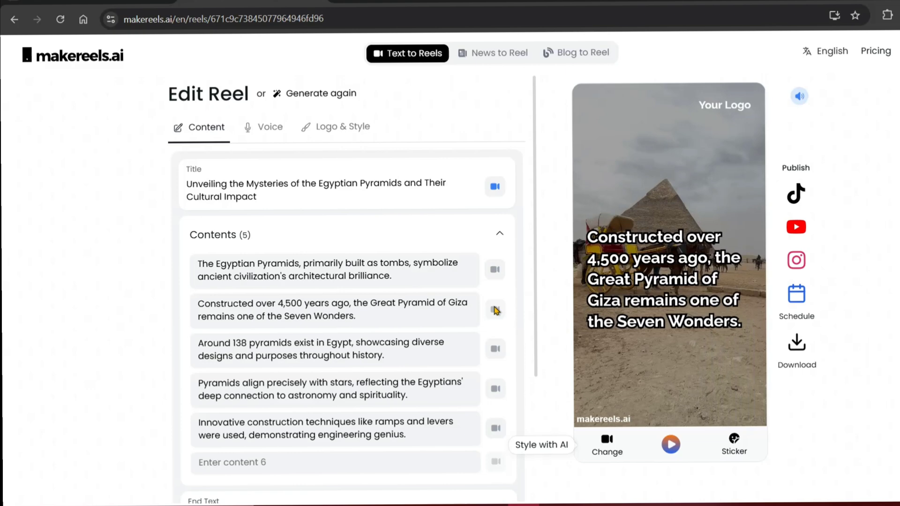
pyautogui.click(494, 311)
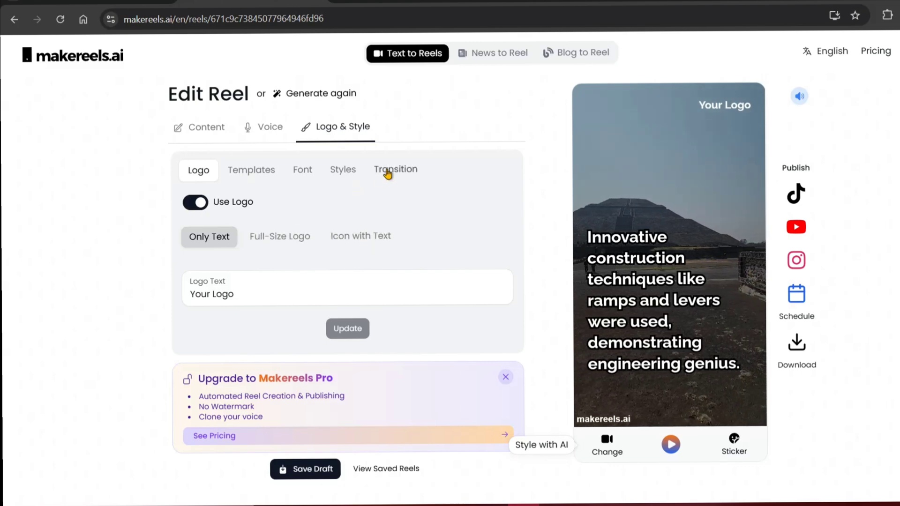
# Set the background transition to Fade and move to the voice settings (Brian, normal speed).
pyautogui.click(395, 170)
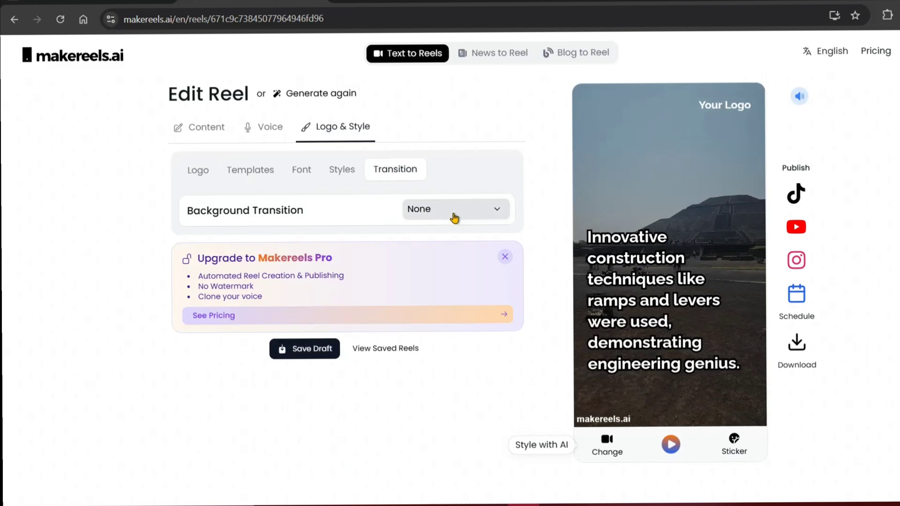
pyautogui.click(453, 208)
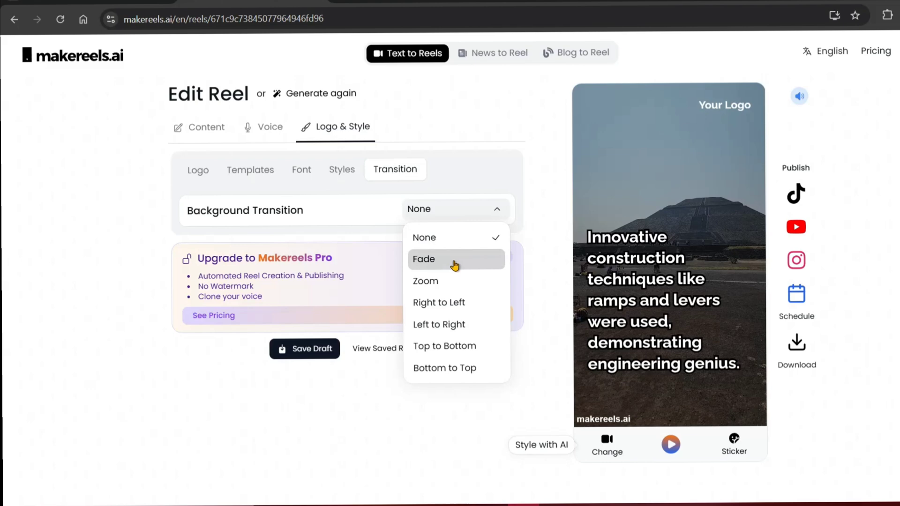
pyautogui.click(424, 259)
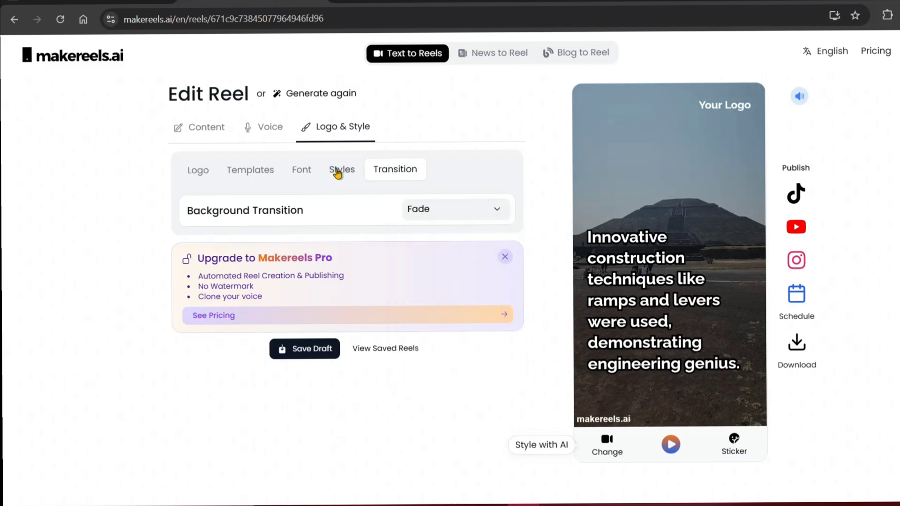
pyautogui.click(269, 126)
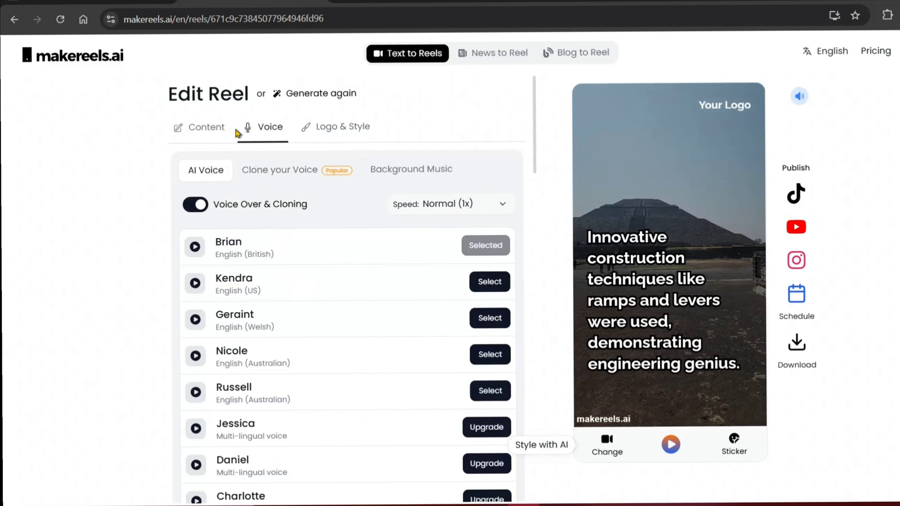
# Bring up the reel's download options: HD upgrade or free watermarked download.
pyautogui.click(206, 127)
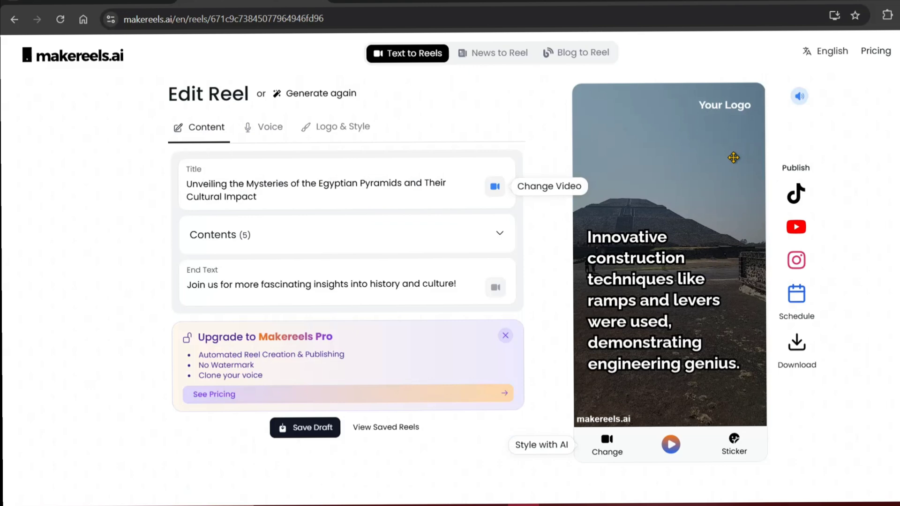
pyautogui.click(796, 344)
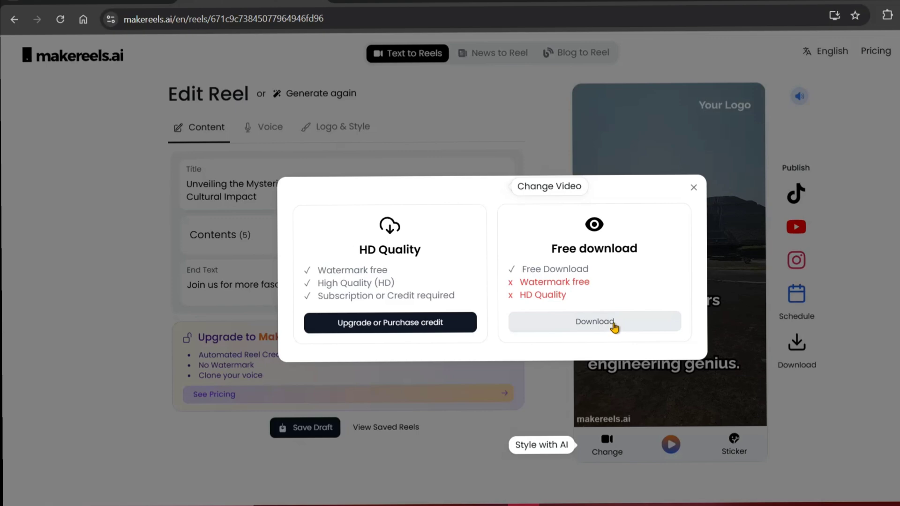
# Download the Egyptian Pyramids reel with the free watermarked option.
pyautogui.click(593, 320)
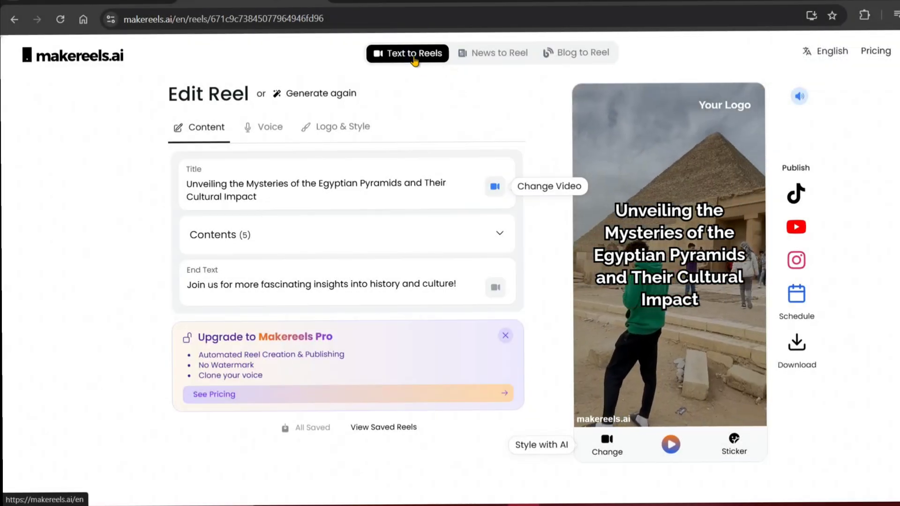
# Start generating a new Fact reel on 'Taj Mahal' from the Text to Reels page.
pyautogui.click(408, 52)
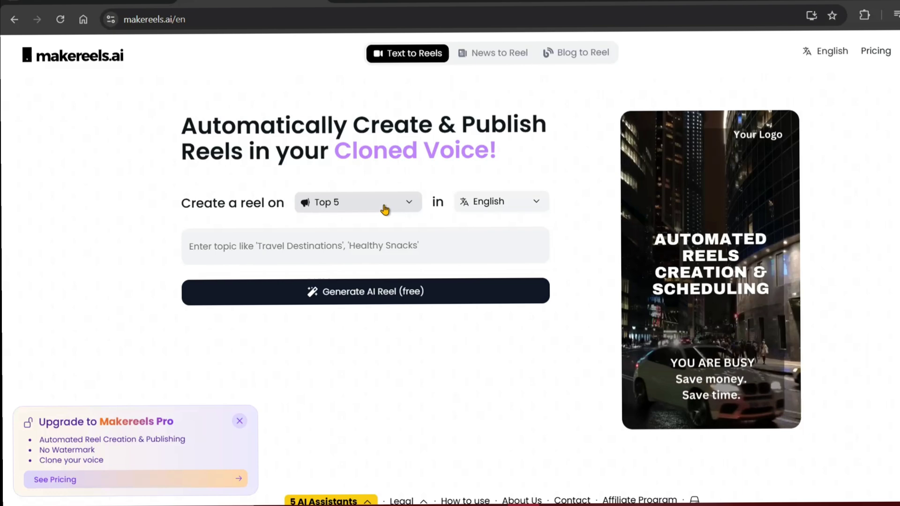
pyautogui.click(357, 202)
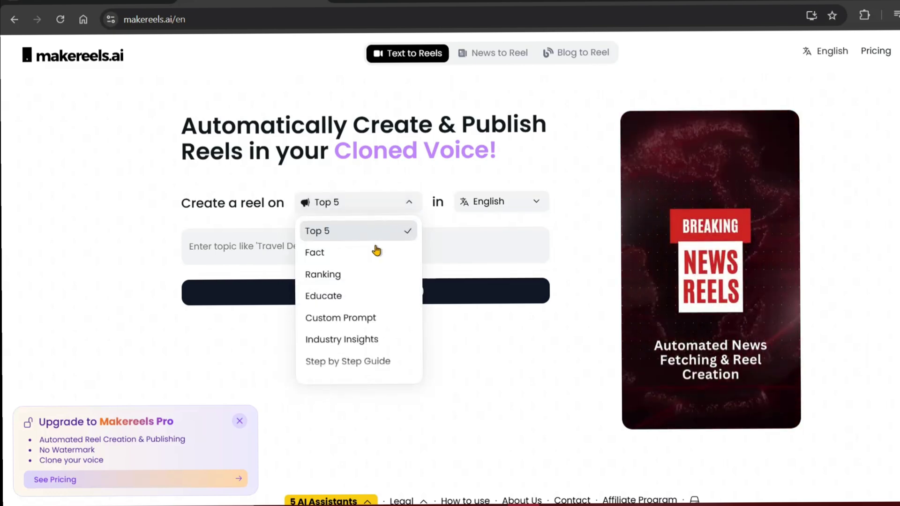
pyautogui.click(315, 253)
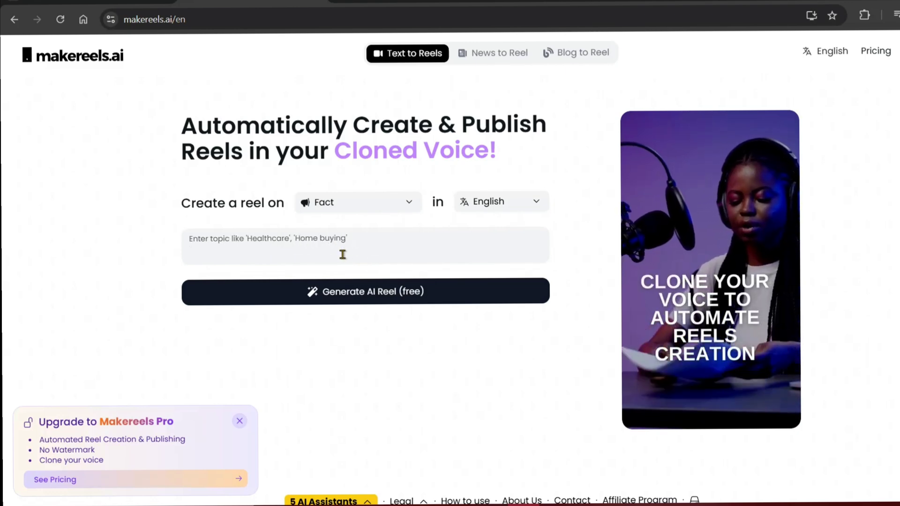
pyautogui.click(365, 251)
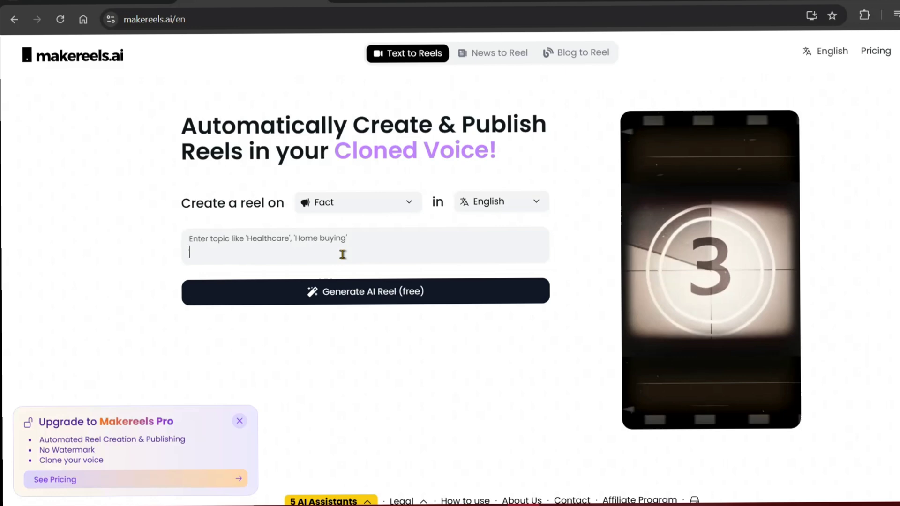
pyautogui.write('Taj')
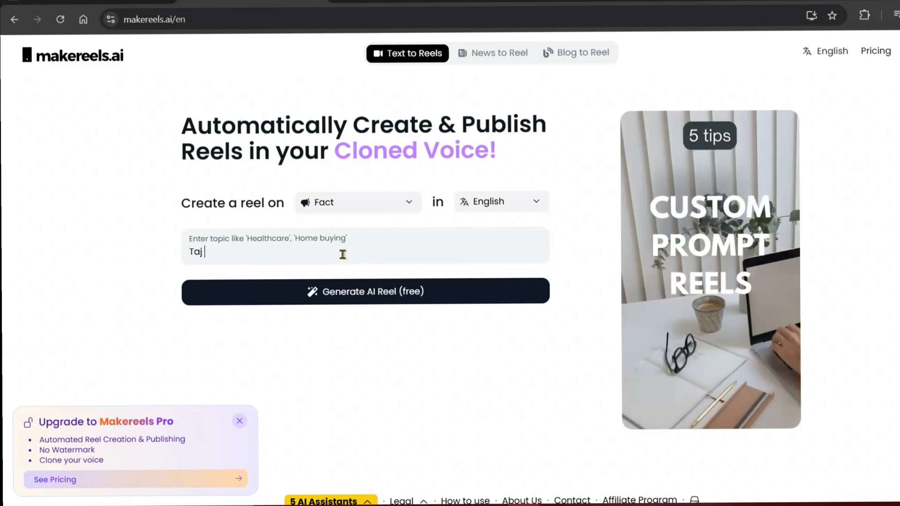
pyautogui.write('Mahal')
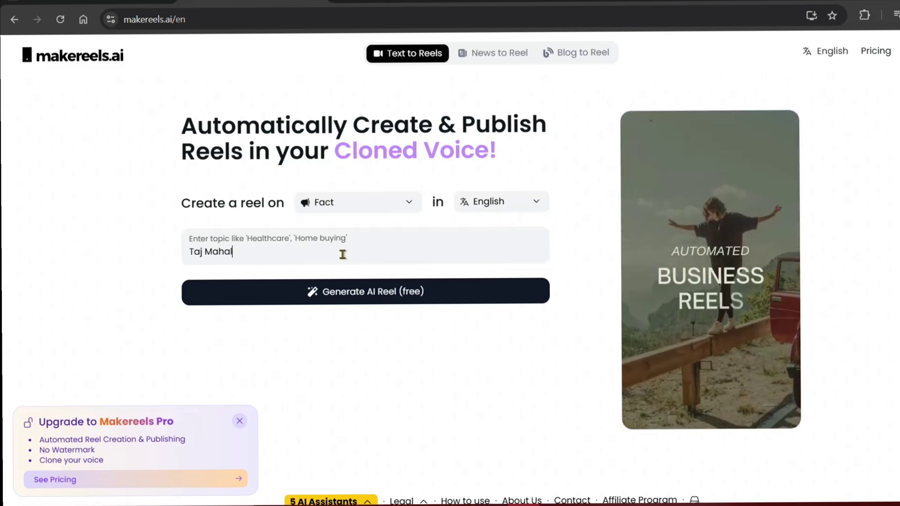
pyautogui.click(365, 291)
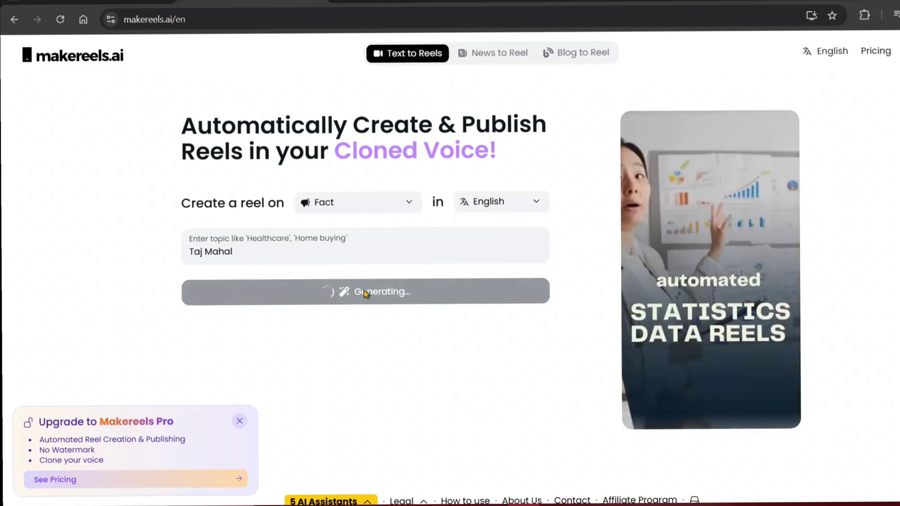